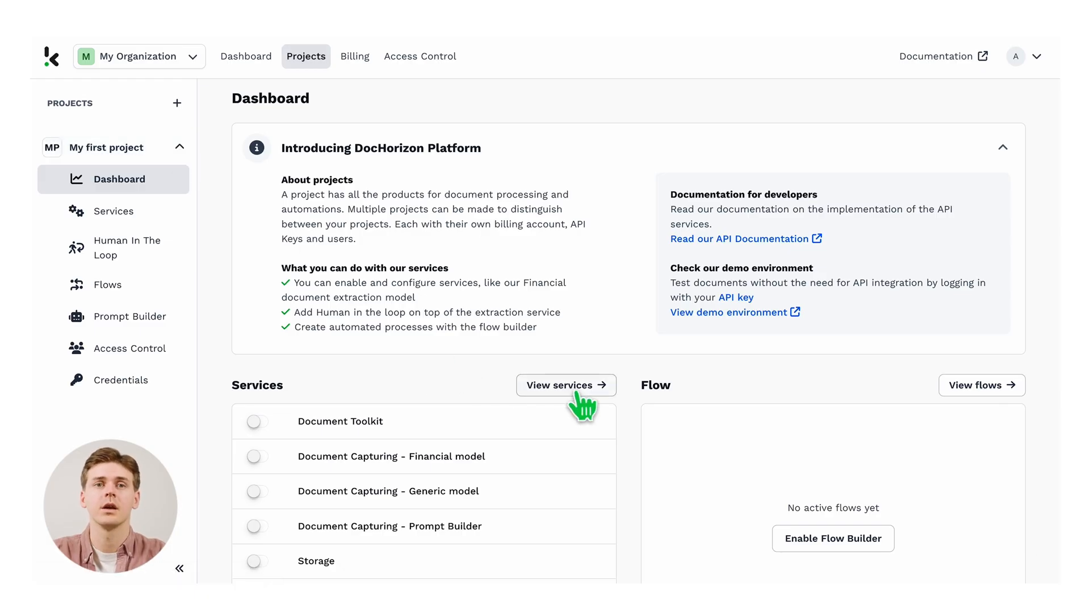
# Show the full Services list for 'My first project' from the Dashboard
pyautogui.click(566, 387)
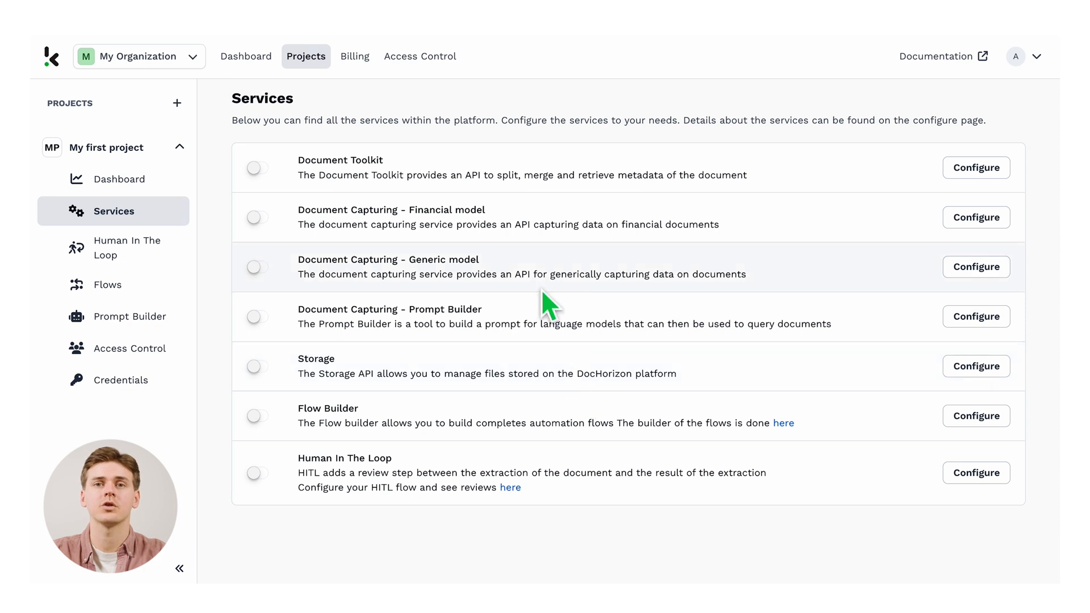
pyautogui.moveTo(482, 229)
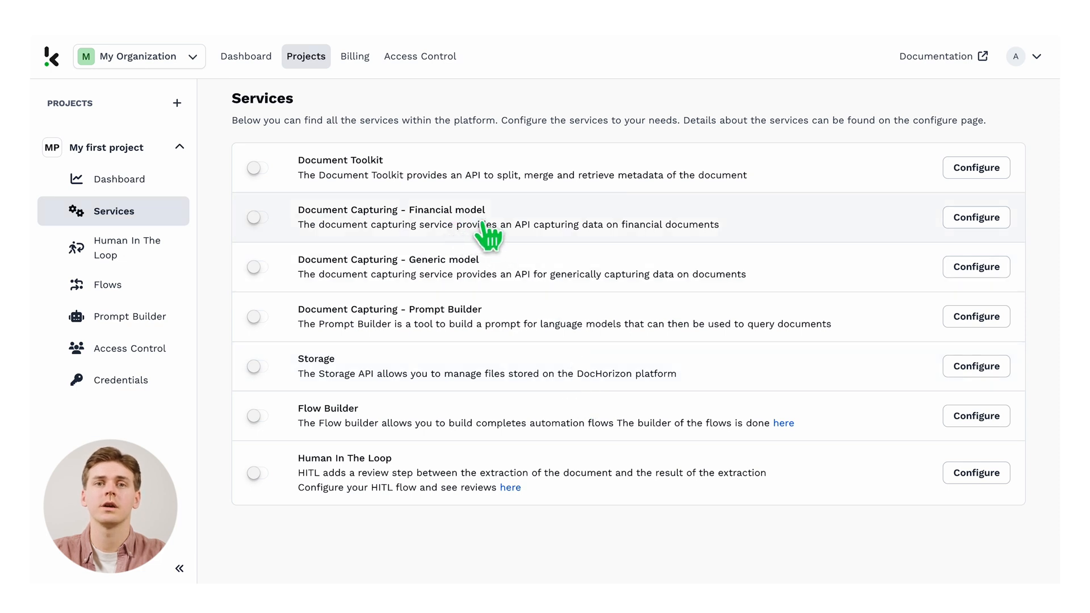
pyautogui.moveTo(933, 243)
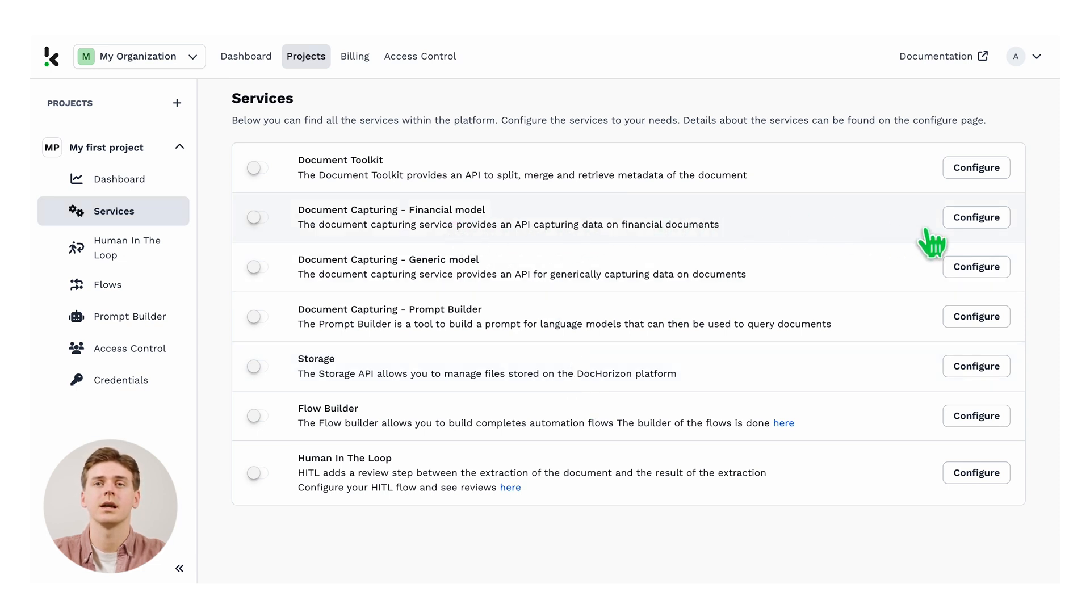
# Enable the Document Capturing – Financial model service from its Configure page
pyautogui.click(976, 217)
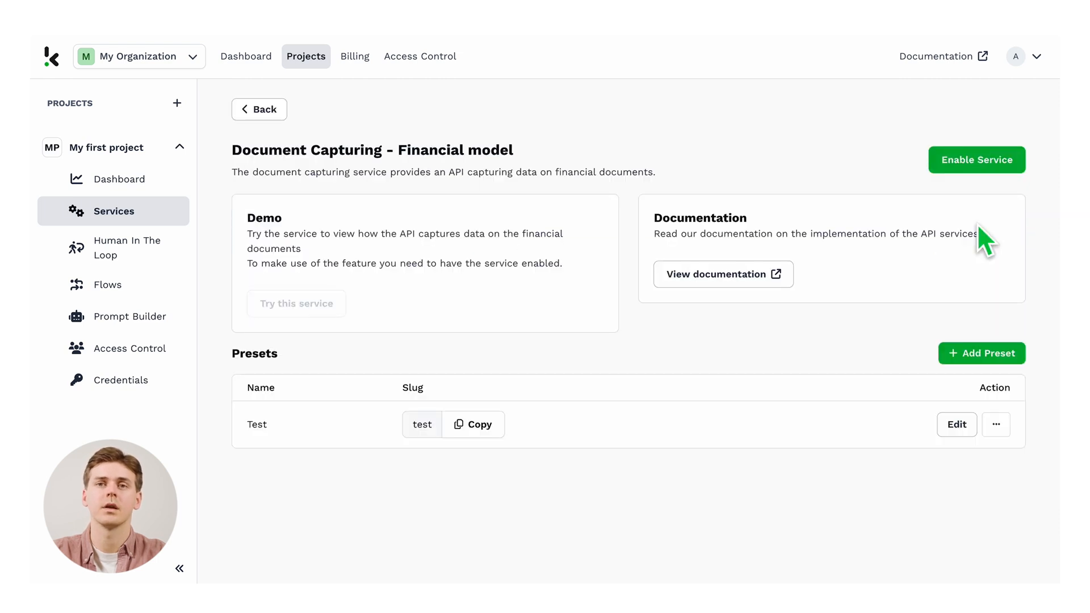
pyautogui.moveTo(991, 175)
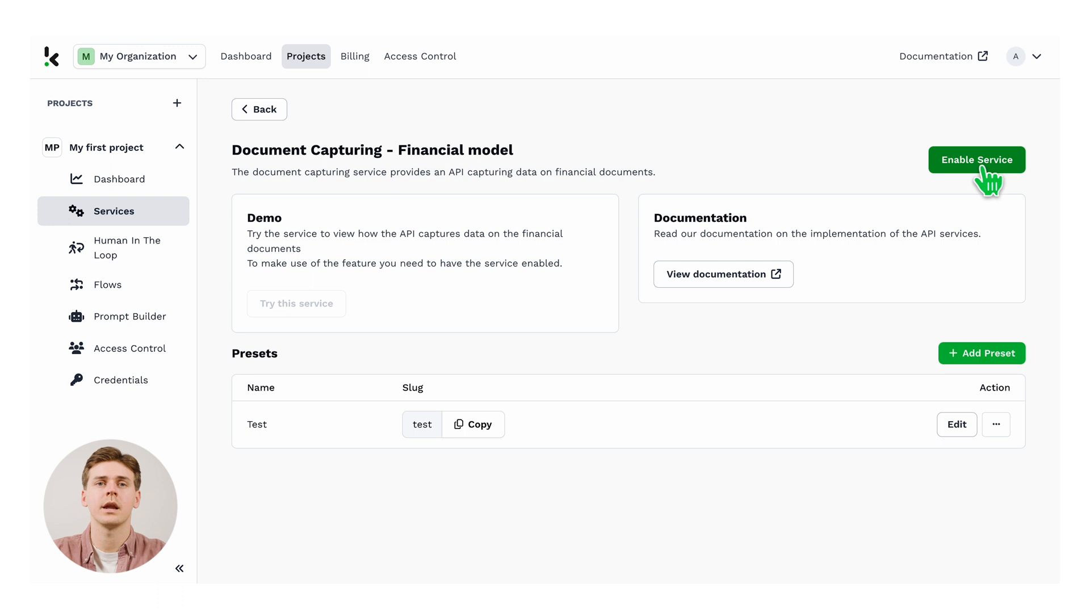
pyautogui.click(977, 159)
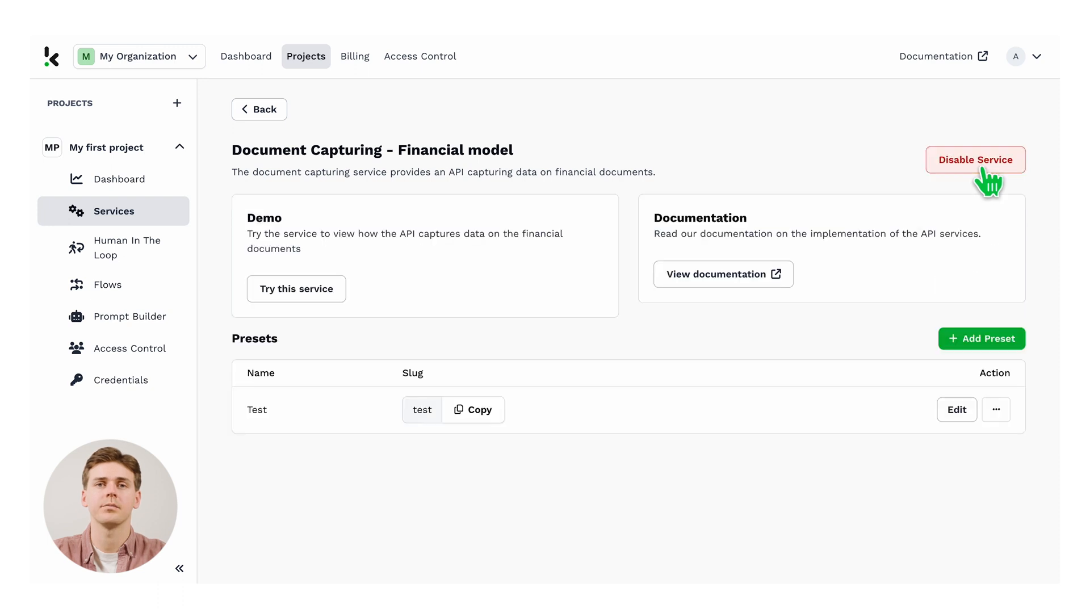
pyautogui.moveTo(983, 298)
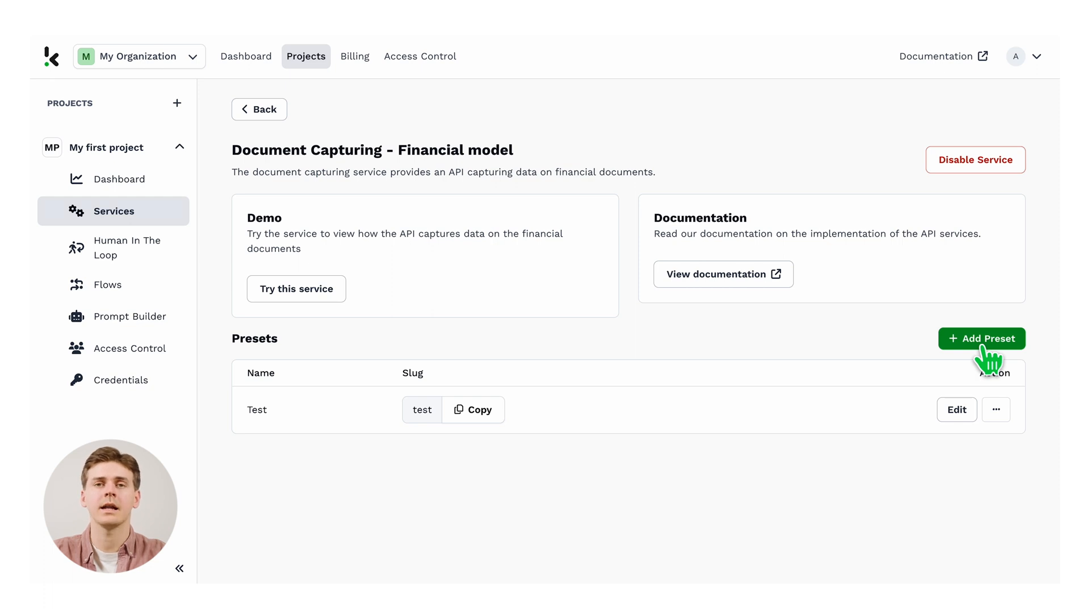
# Create an 'Invoice processing' preset (slug invoice_processing) and go to the demo environment
pyautogui.click(983, 338)
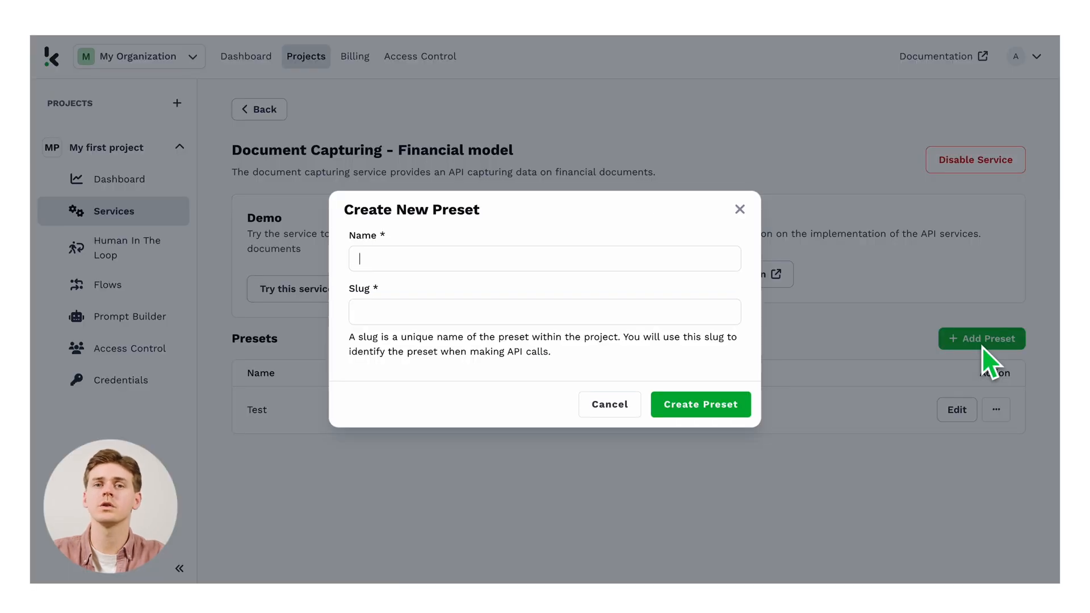
pyautogui.write('Invoice processing')
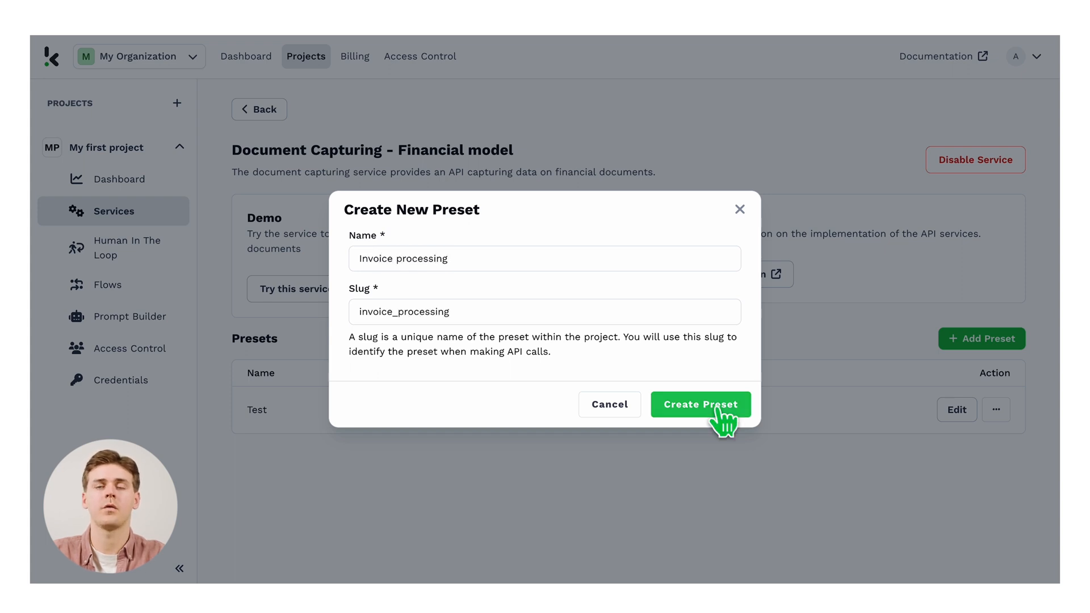
pyautogui.click(700, 404)
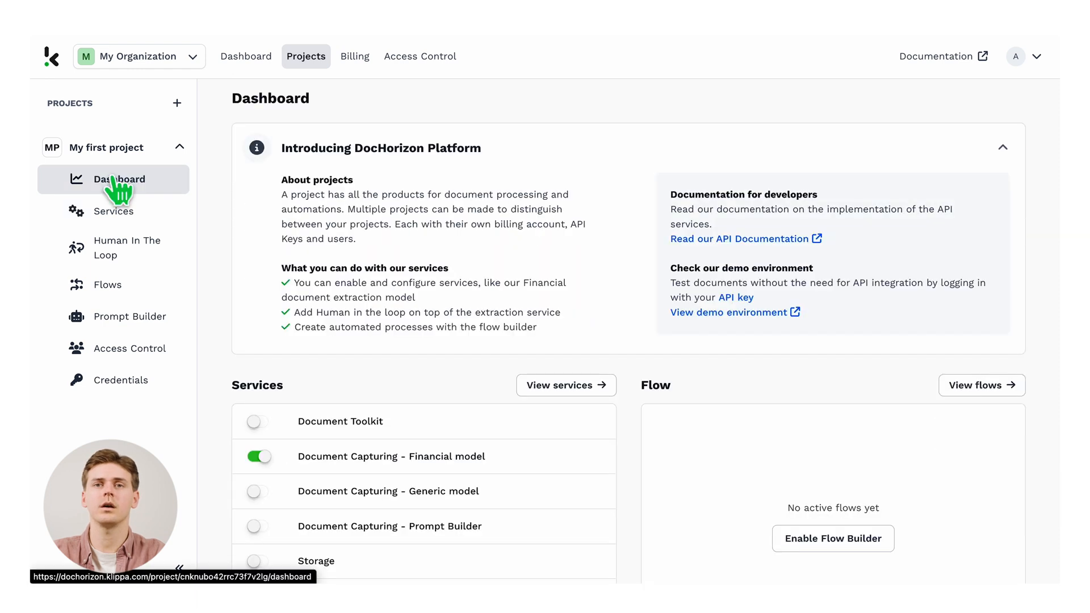
pyautogui.moveTo(639, 327)
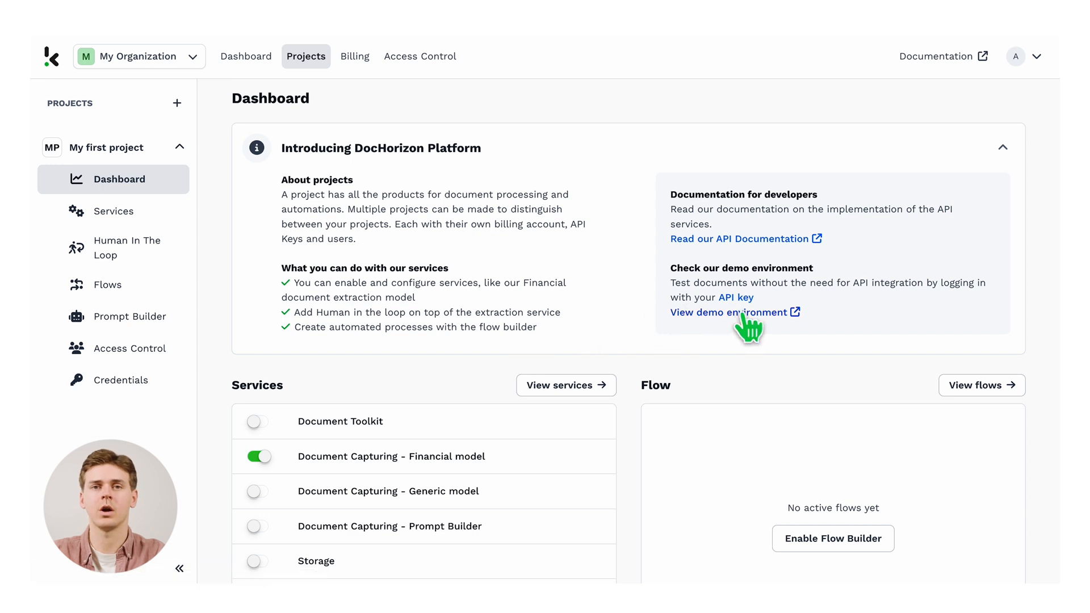
pyautogui.click(730, 313)
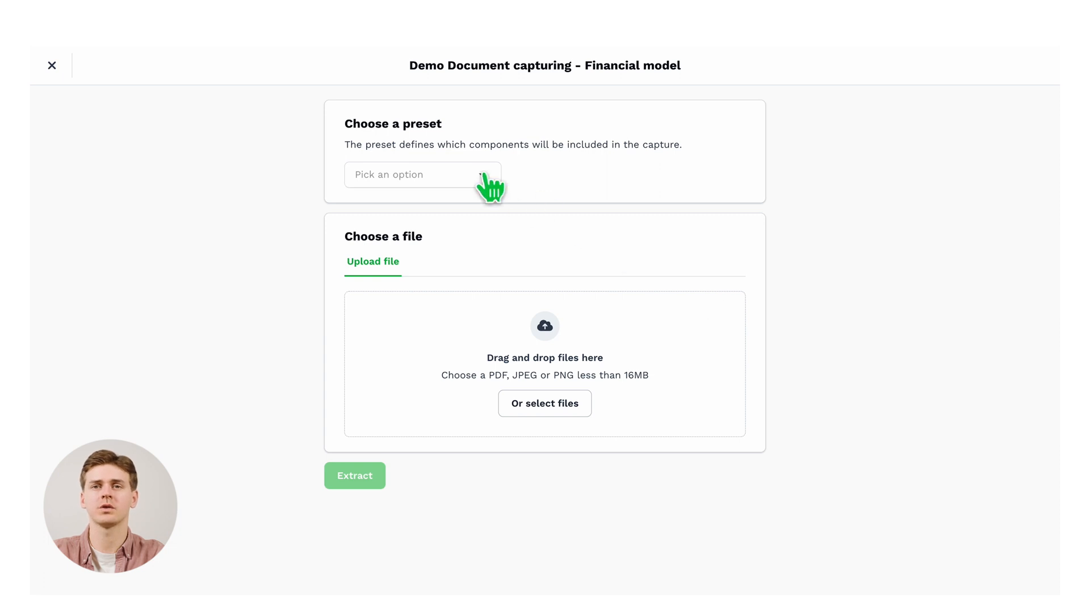
# Choose 'Invoice processing' as the preset in the Financial model demo
pyautogui.click(423, 174)
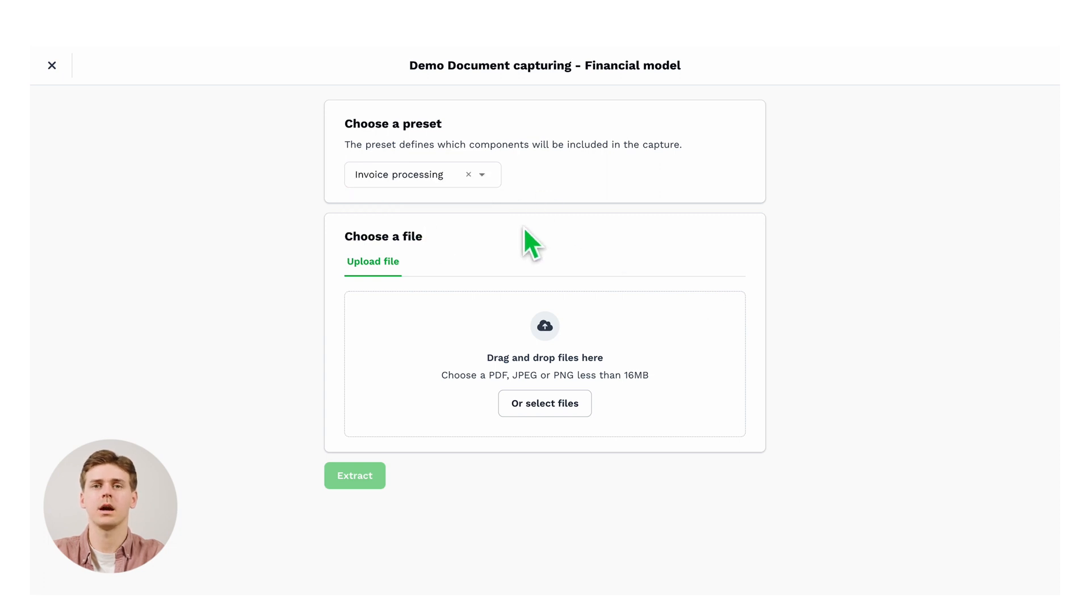
pyautogui.moveTo(576, 361)
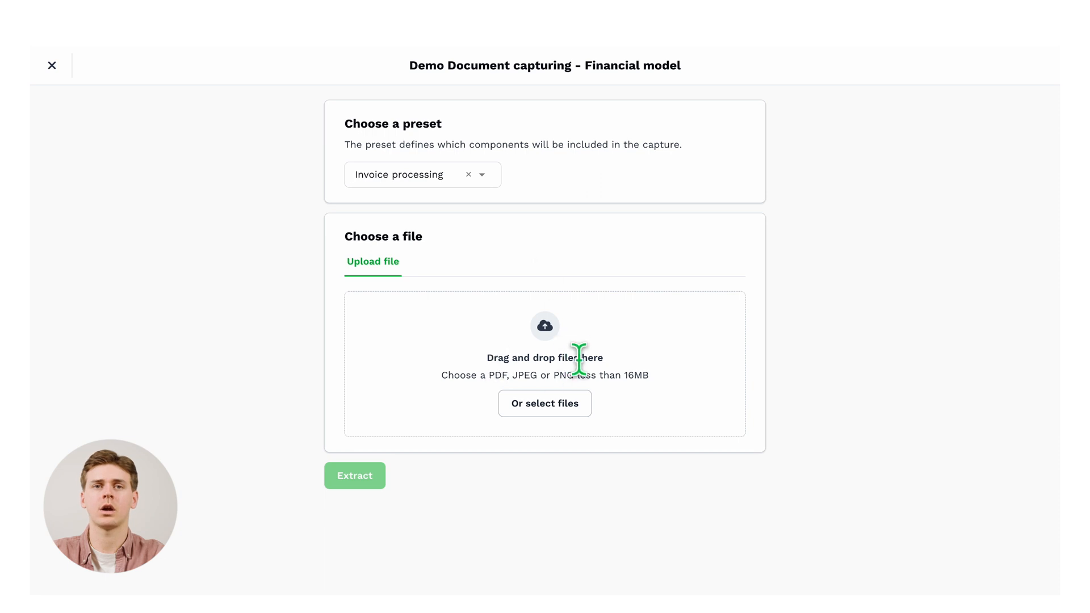
# Upload invoice-grey.png and extract it, showing invoice number 654321 and total 189.97
pyautogui.click(545, 403)
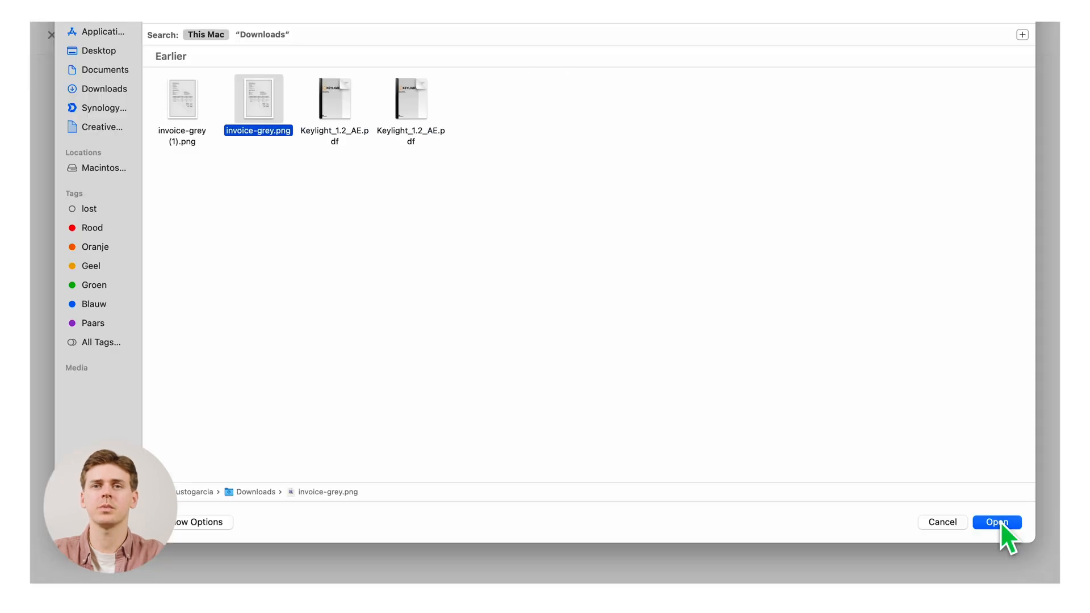
pyautogui.click(999, 522)
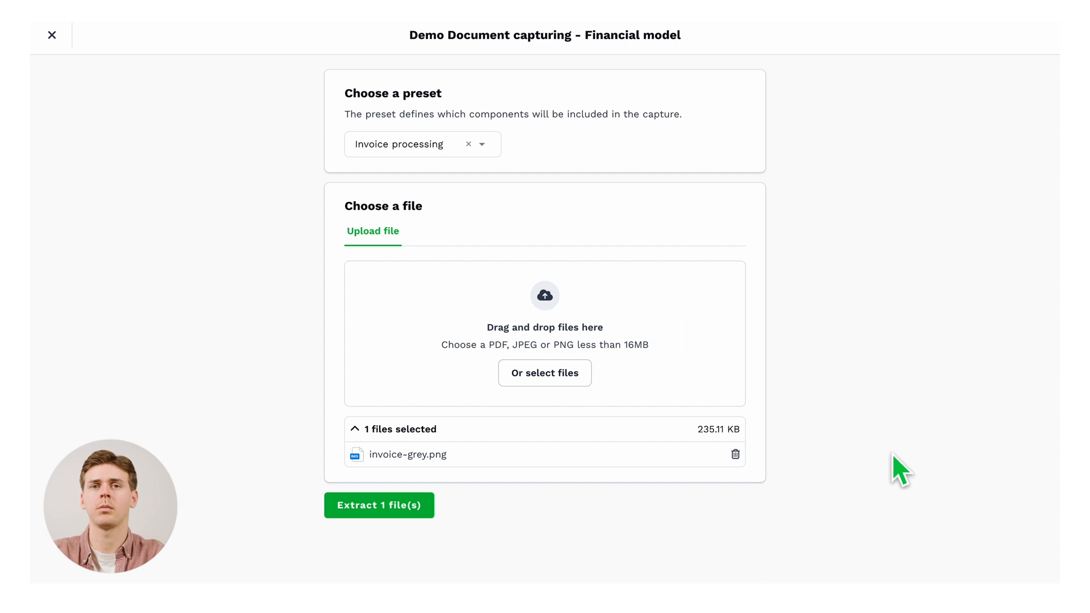
pyautogui.moveTo(402, 486)
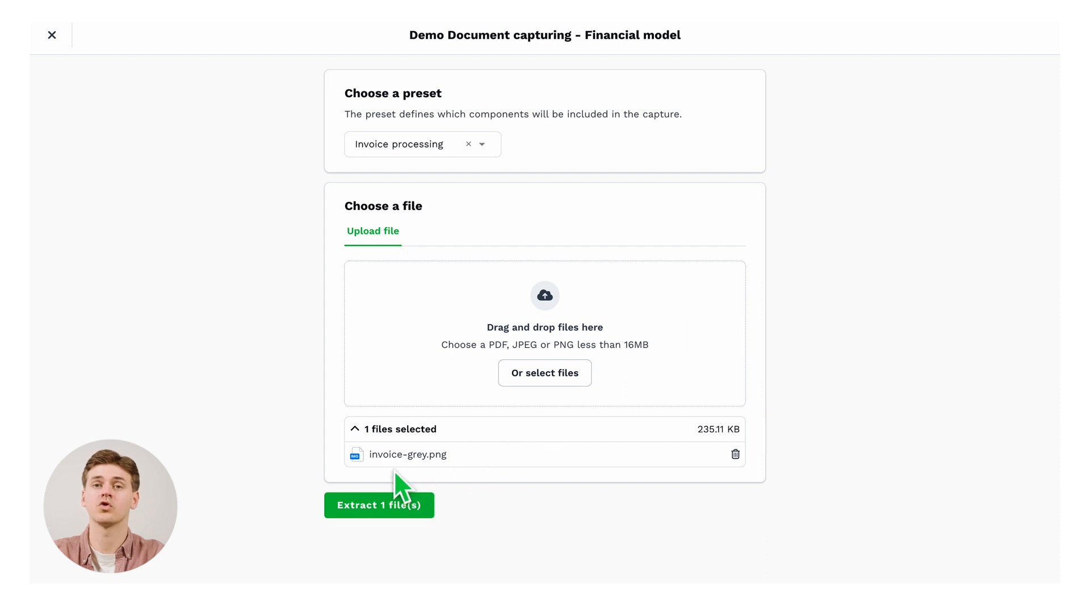
pyautogui.click(379, 506)
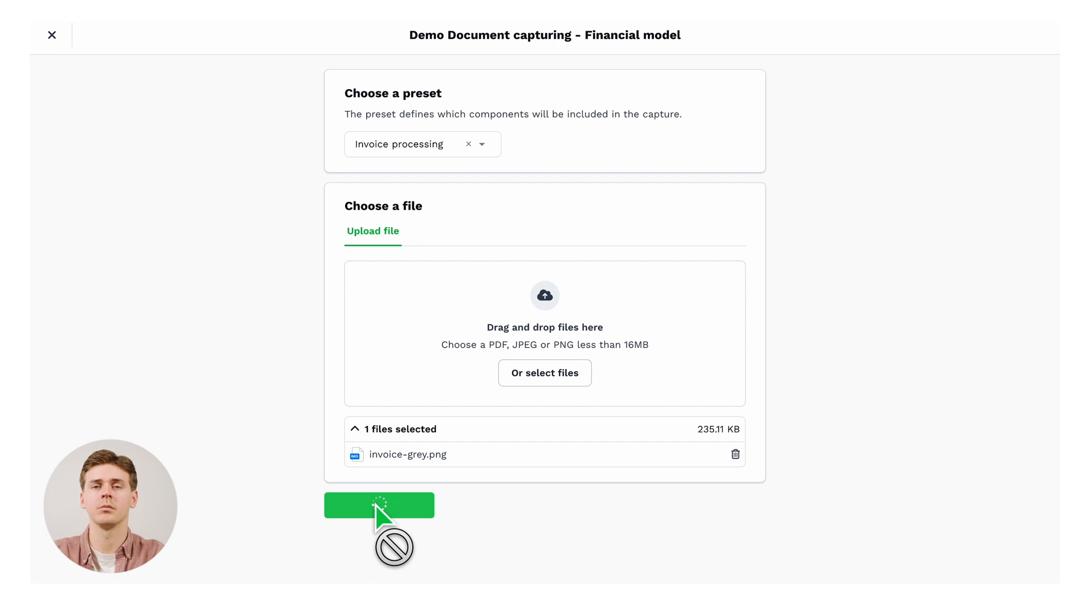
pyautogui.click(379, 505)
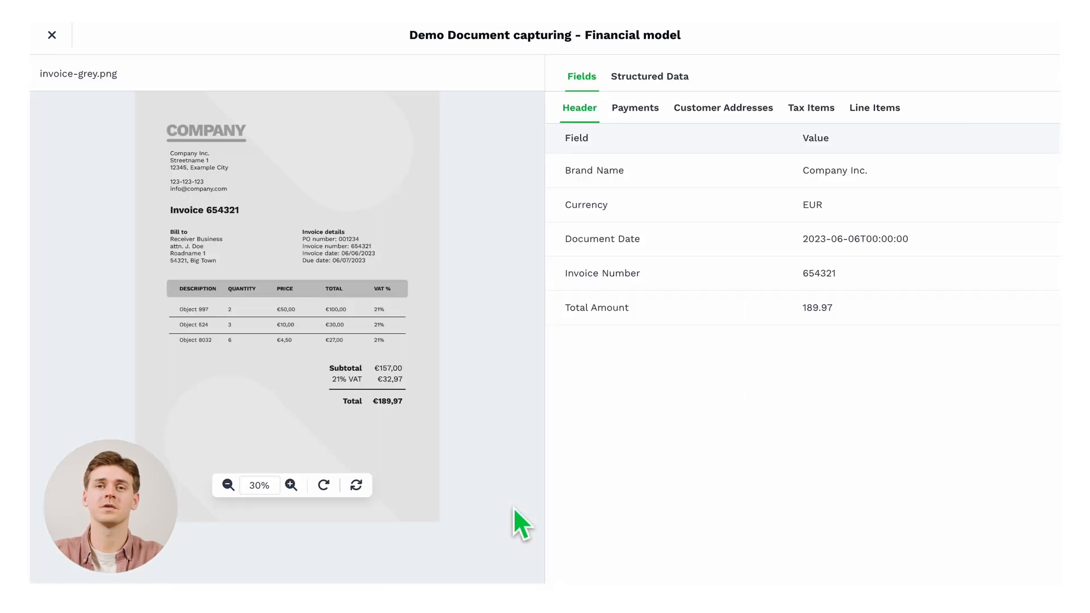